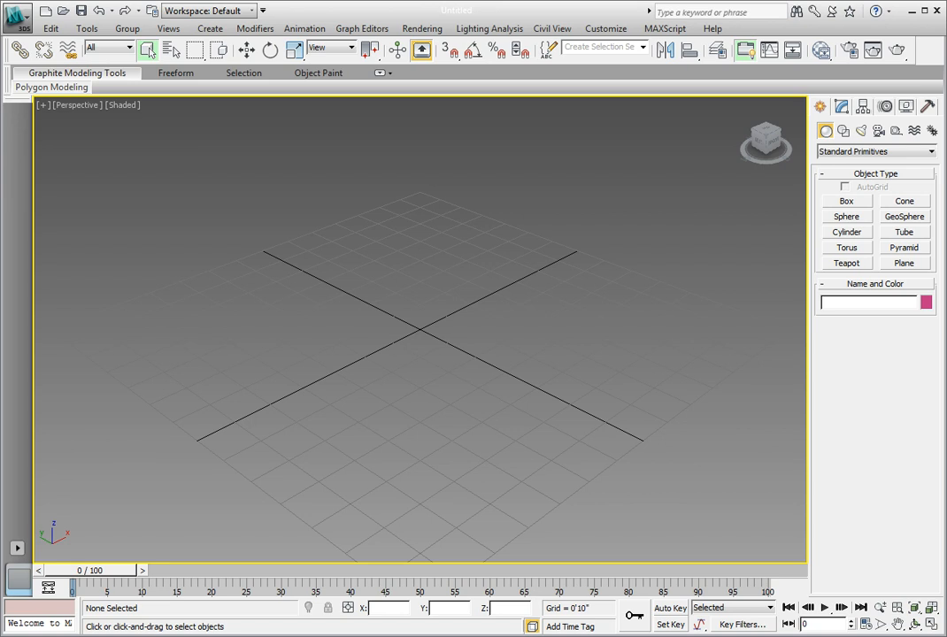
pyautogui.moveTo(746, 455)
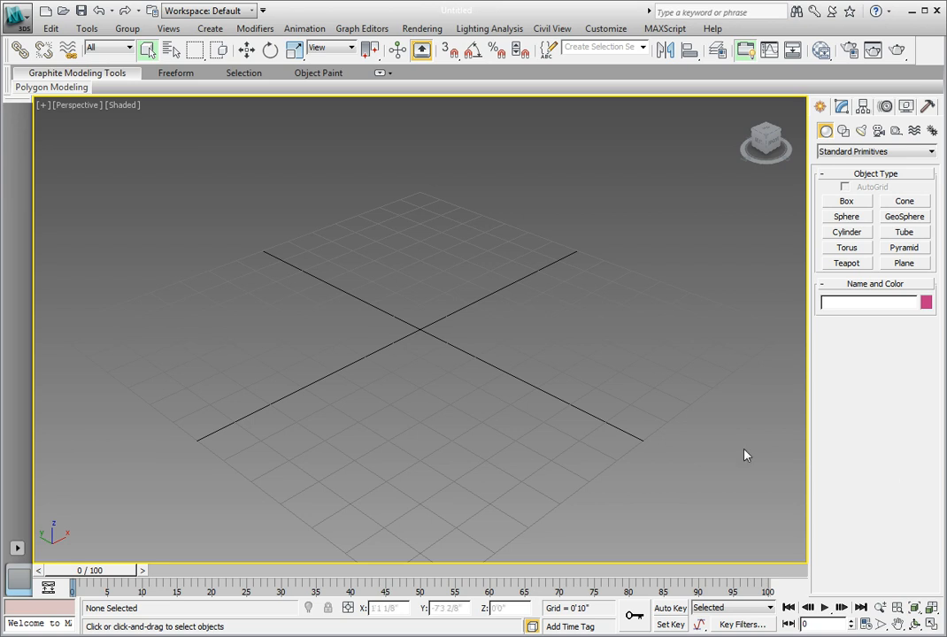
pyautogui.moveTo(295, 297)
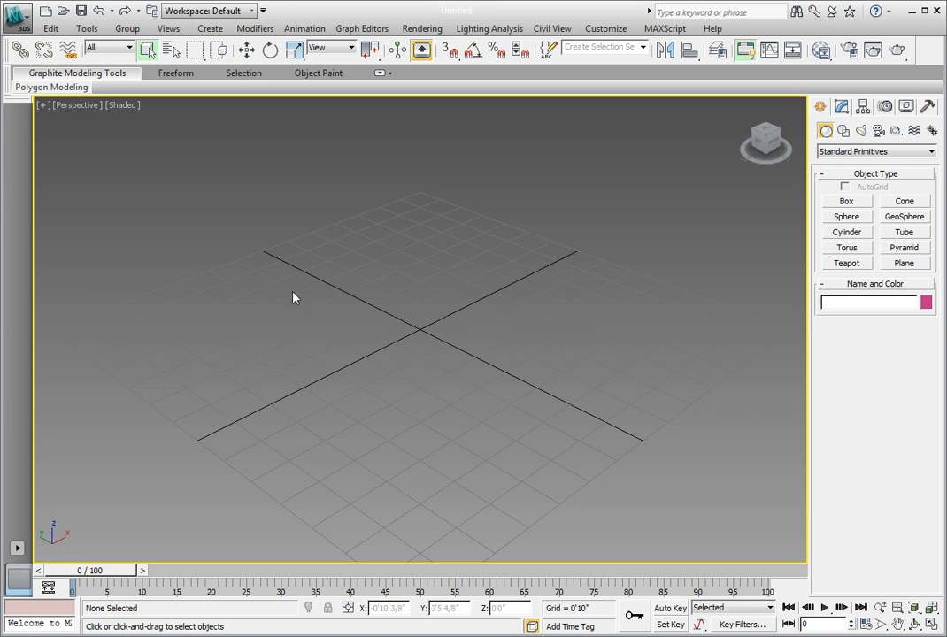
# Step: Open the 3ds Max application menu to reach Manage > Set Project Folder
pyautogui.click(16, 16)
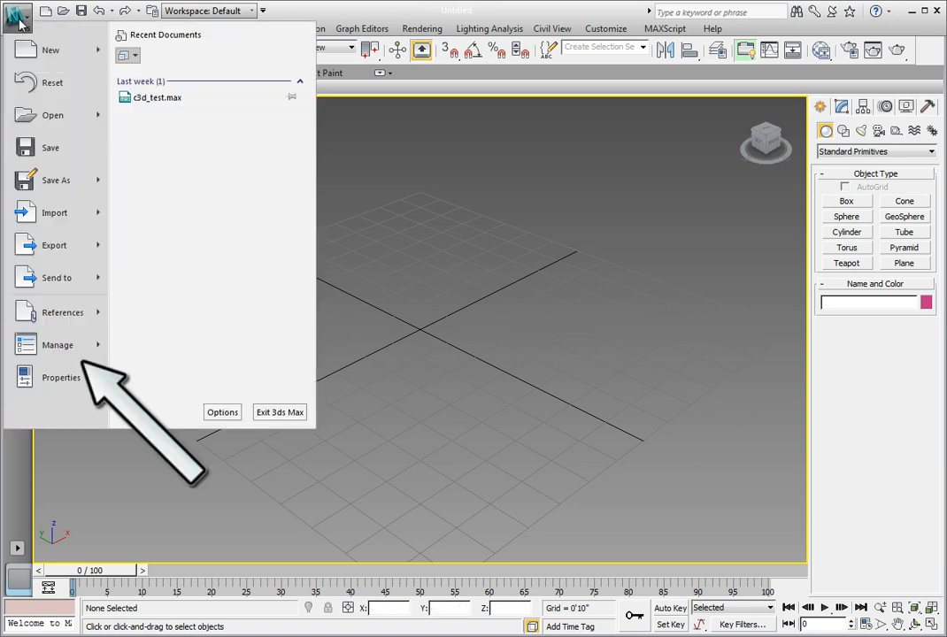
pyautogui.moveTo(55, 277)
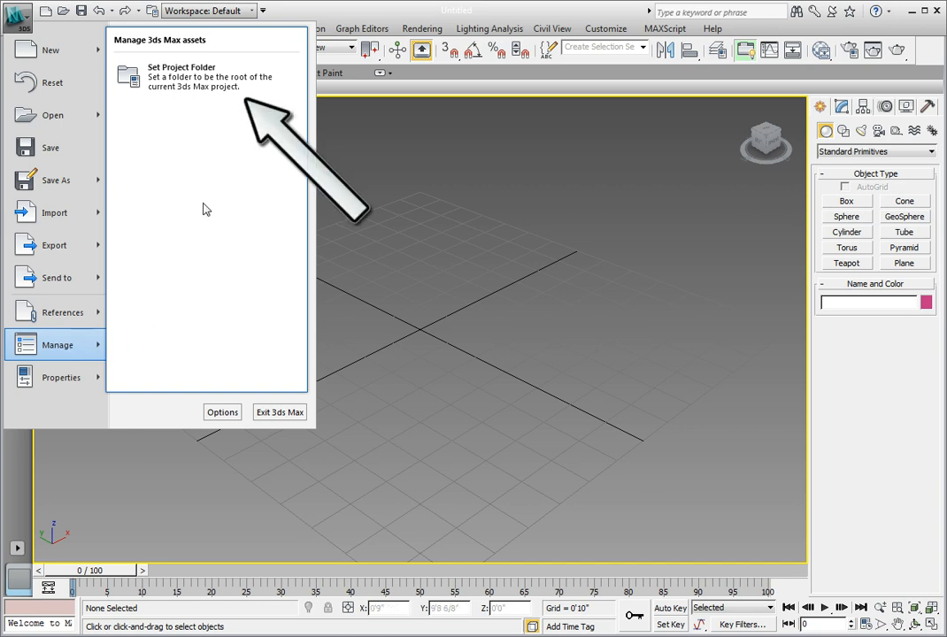
pyautogui.moveTo(206, 76)
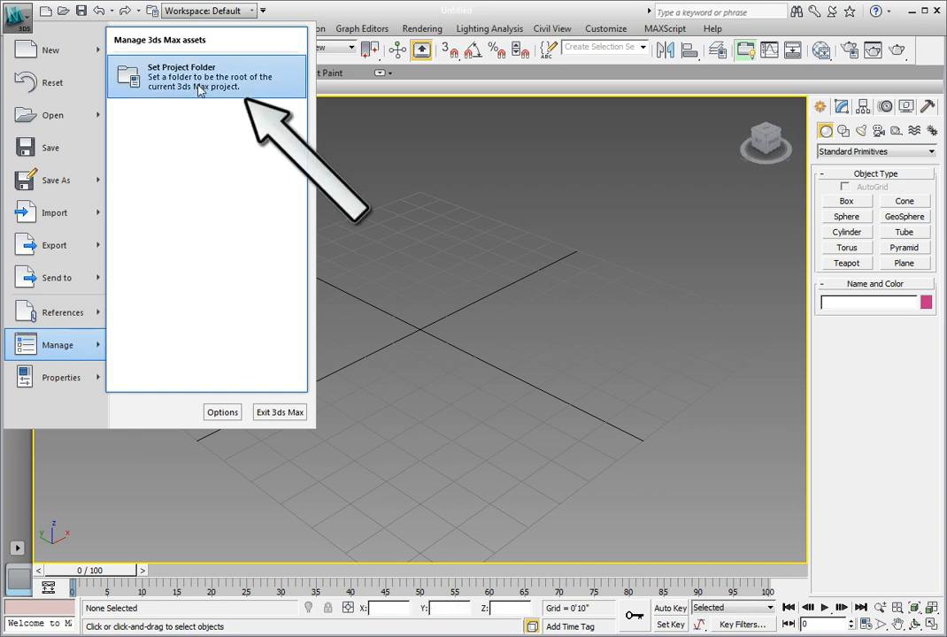
# Step: Open the Set Project Folder browser and expand Understanding 3D Project to show its subfolders
pyautogui.click(180, 76)
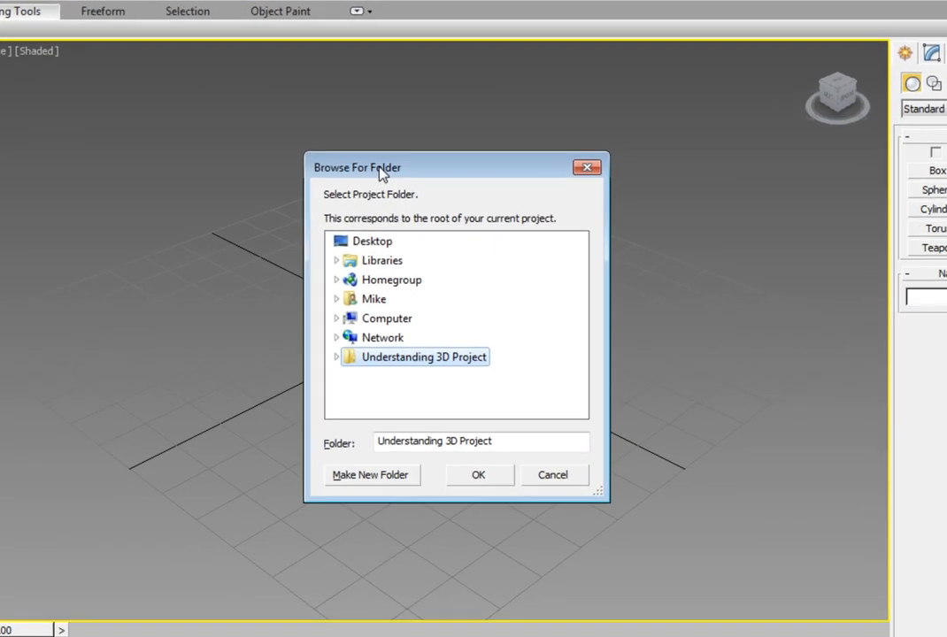
pyautogui.moveTo(357, 233)
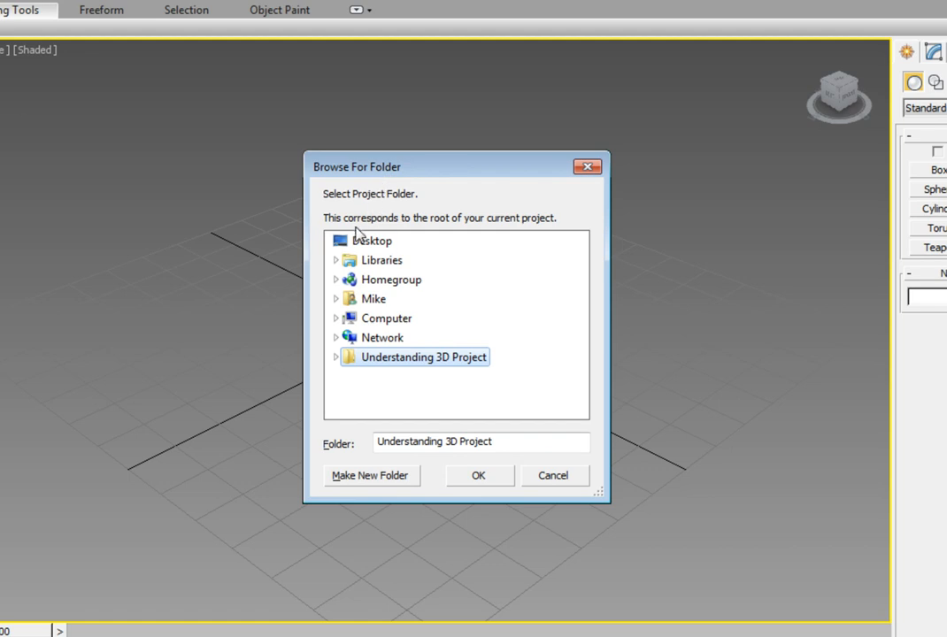
pyautogui.moveTo(337, 320)
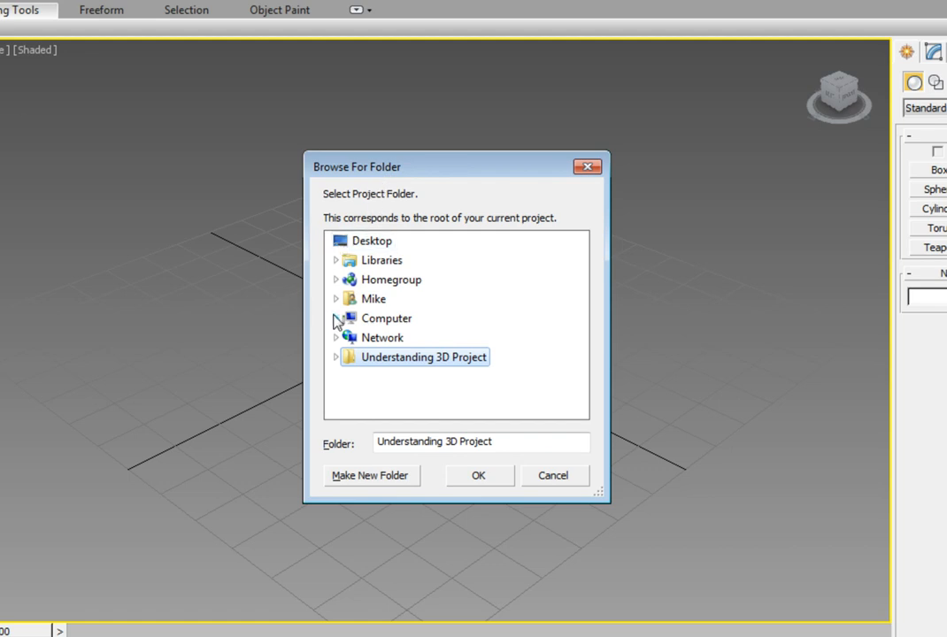
pyautogui.moveTo(266, 332)
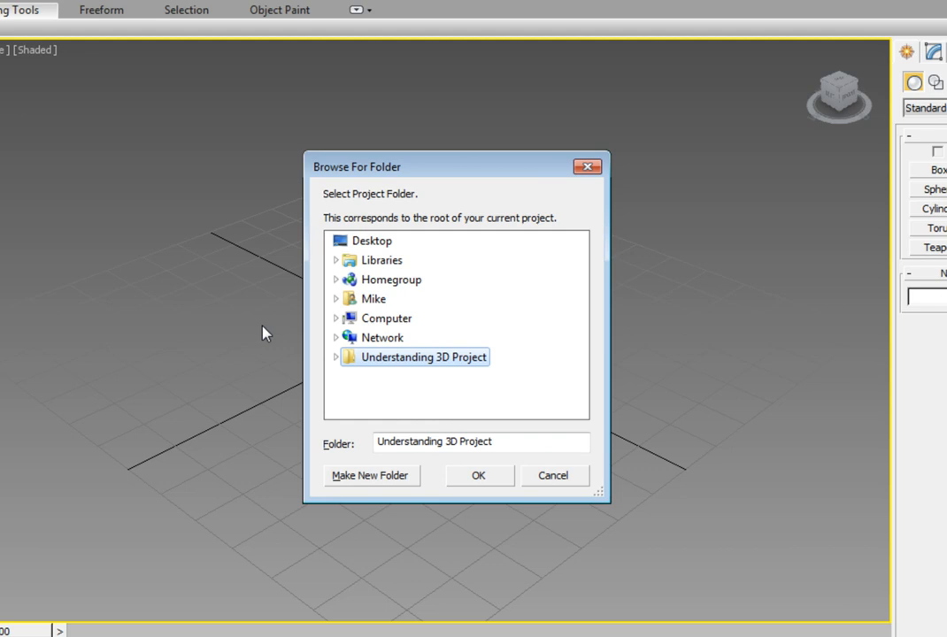
pyautogui.click(336, 357)
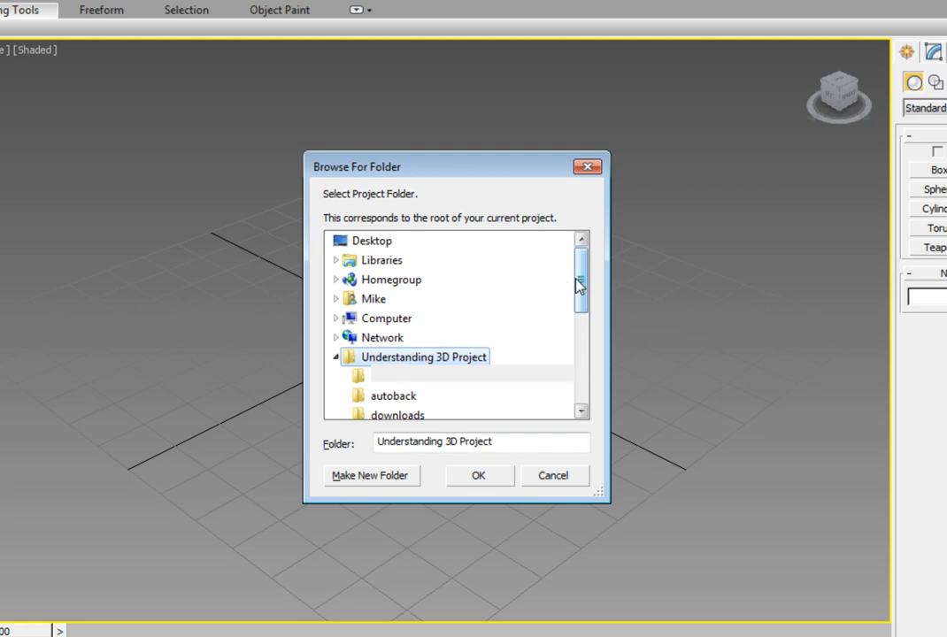
pyautogui.scroll(-3)
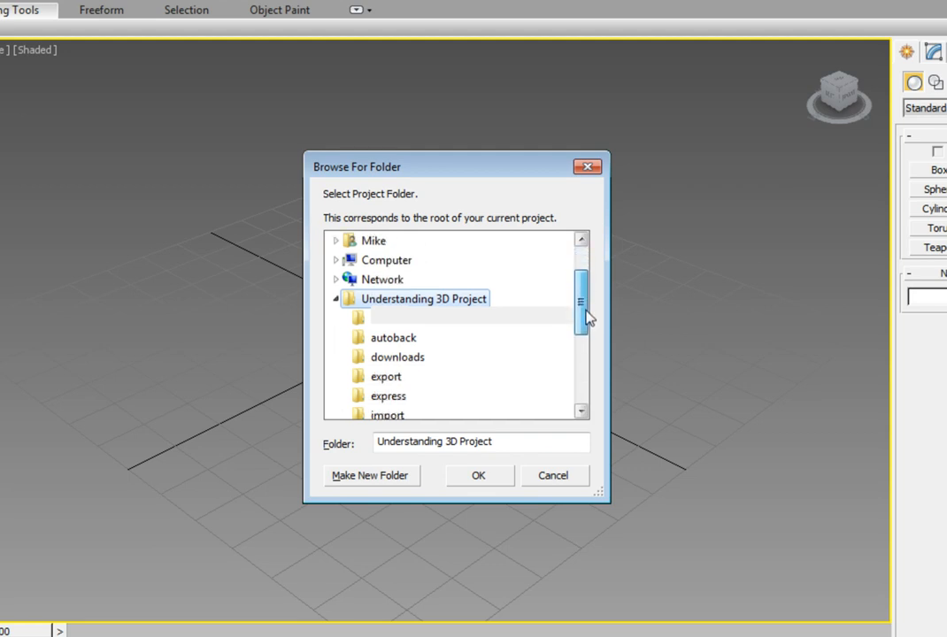
pyautogui.scroll(-3)
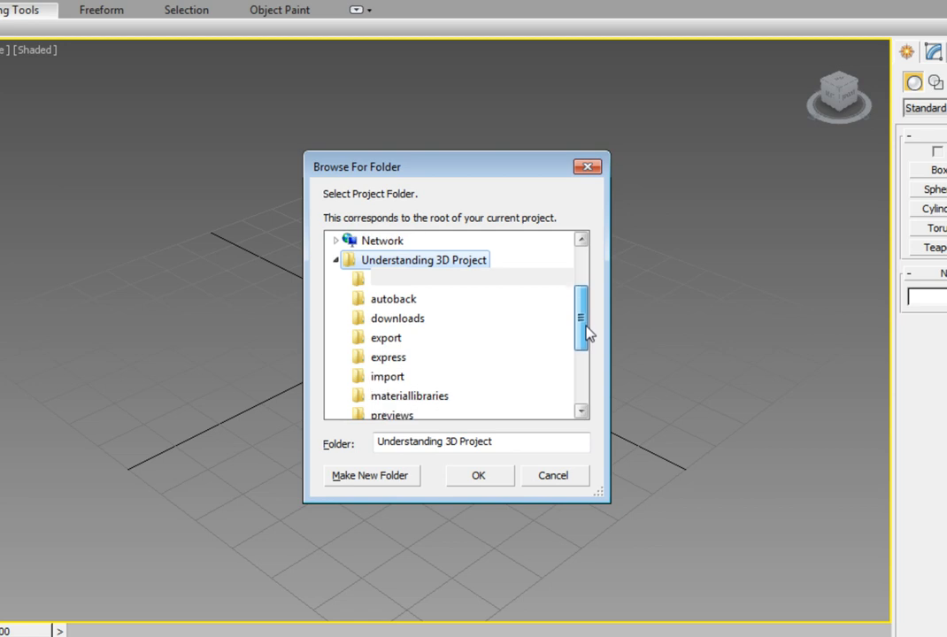
pyautogui.scroll(3)
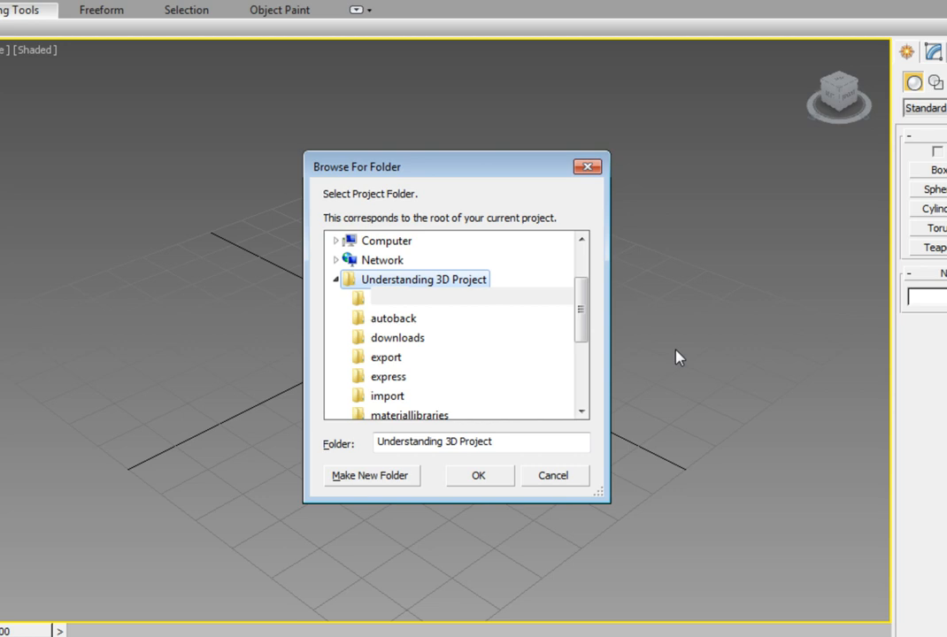
pyautogui.moveTo(667, 376)
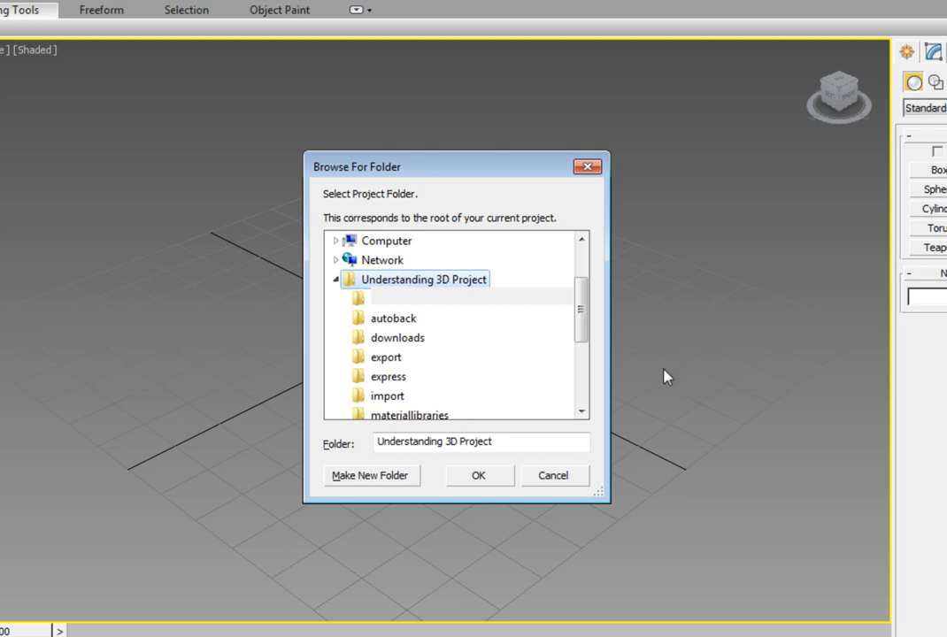